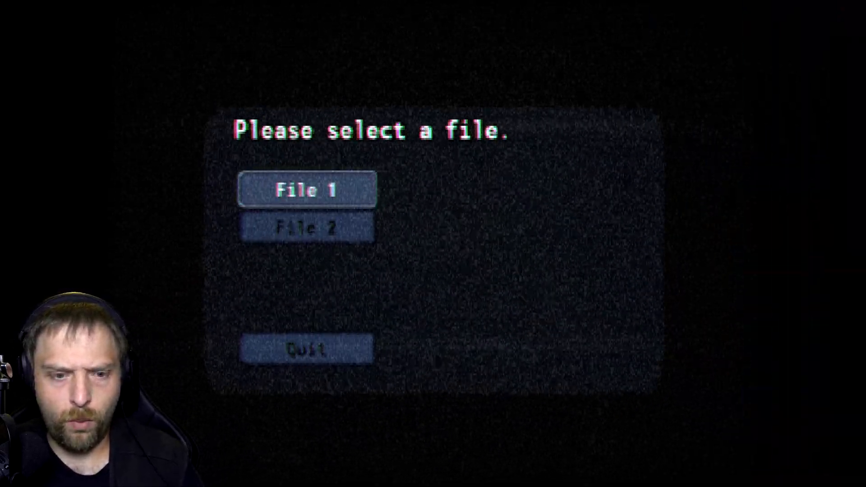
{"action": "left_click", "coordinate": [307, 189]}
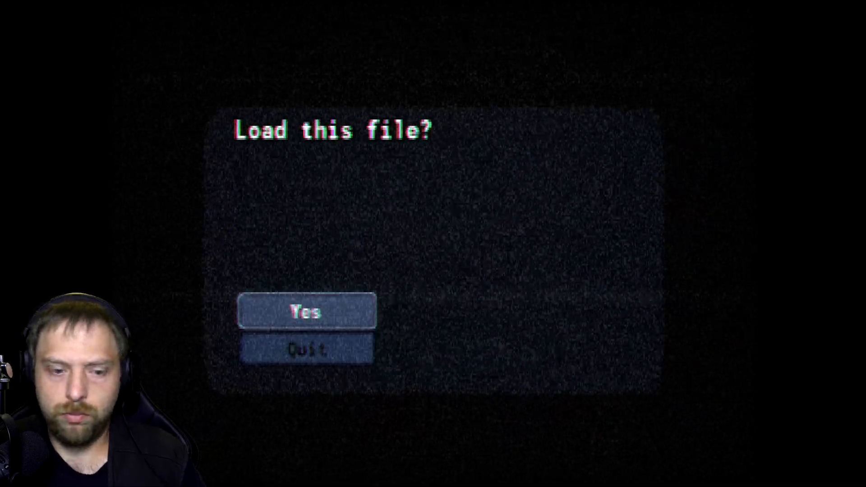
{"action": "left_click", "coordinate": [305, 309]}
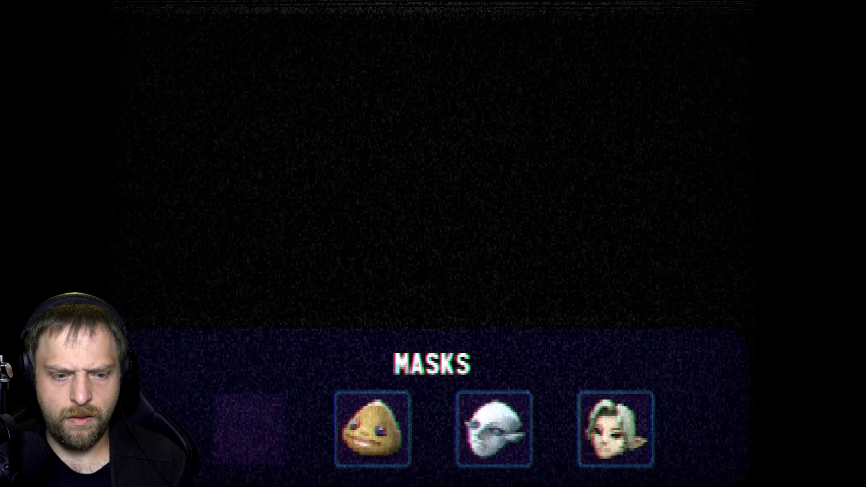
{"action": "left_click", "coordinate": [371, 428]}
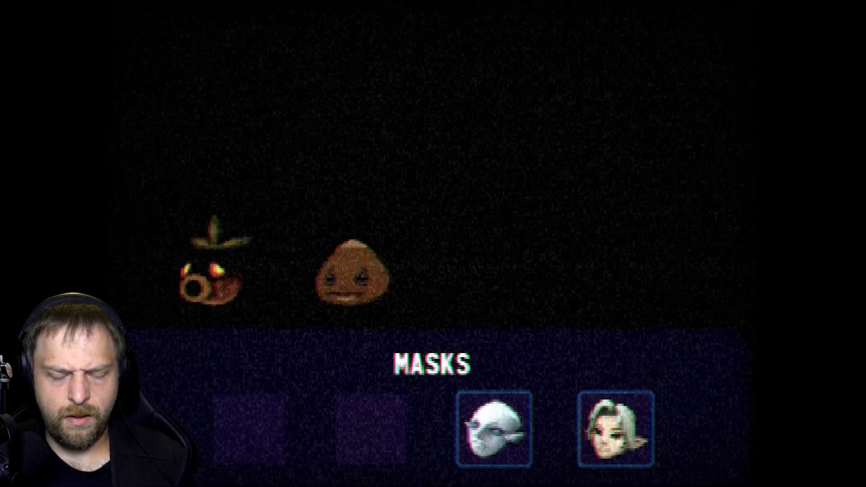